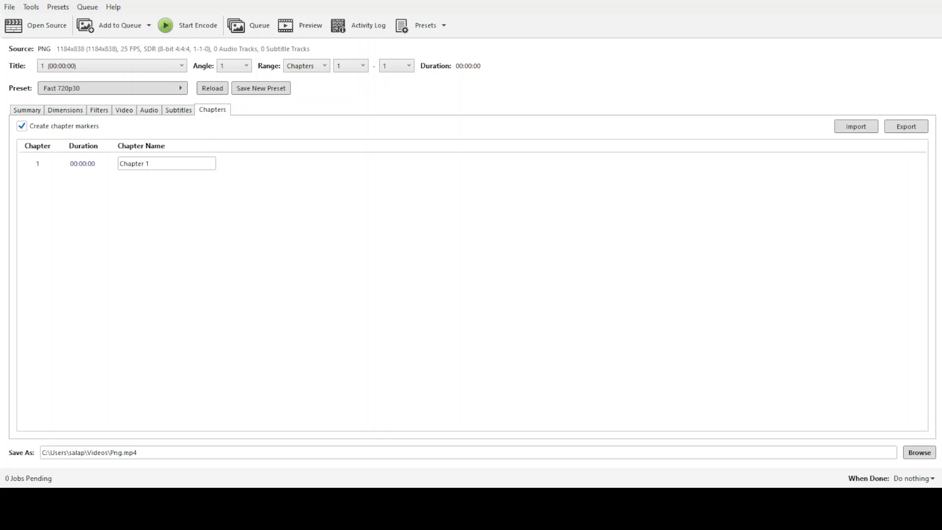
pyautogui.moveTo(736, 293)
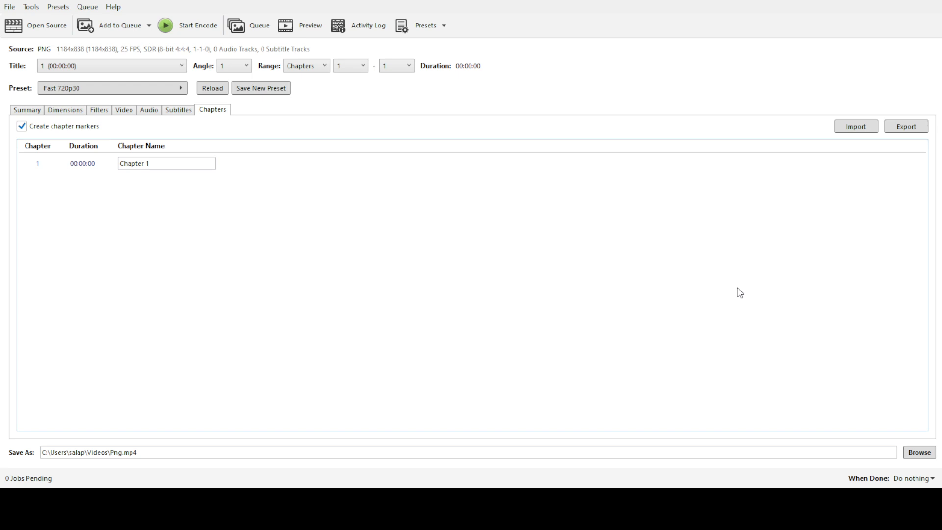
pyautogui.moveTo(734, 300)
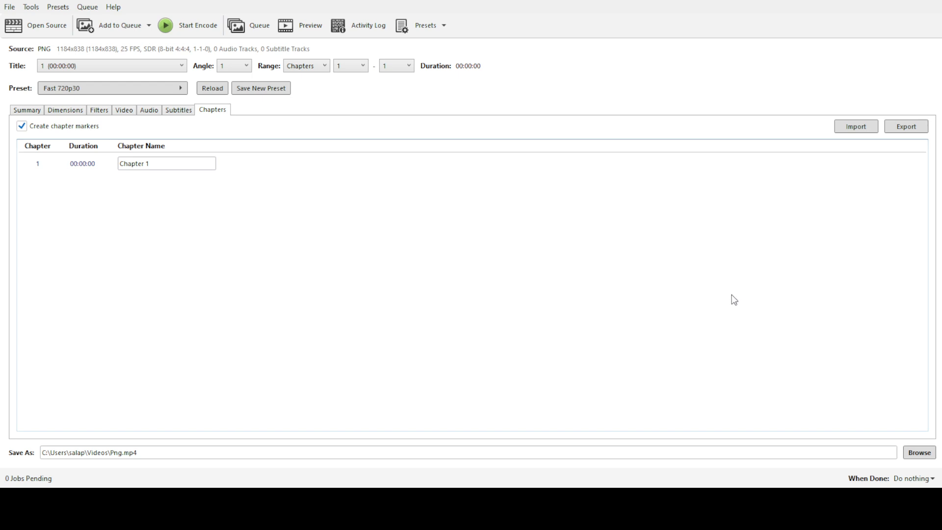
pyautogui.moveTo(726, 300)
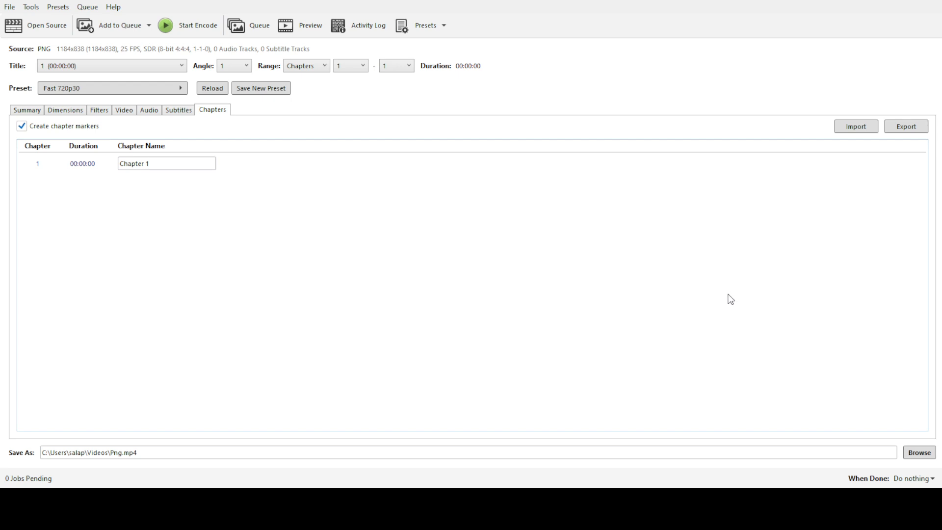
pyautogui.moveTo(636, 263)
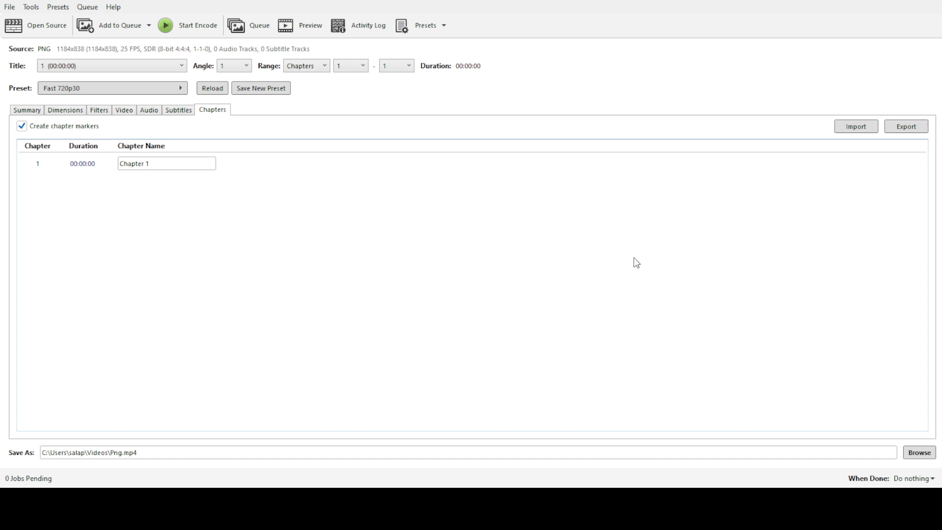
pyautogui.moveTo(340, 213)
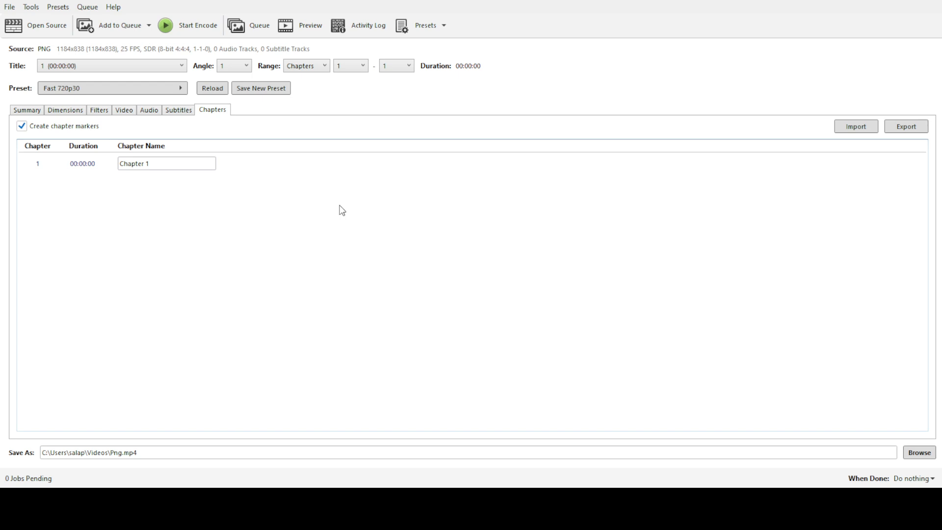
pyautogui.moveTo(95, 103)
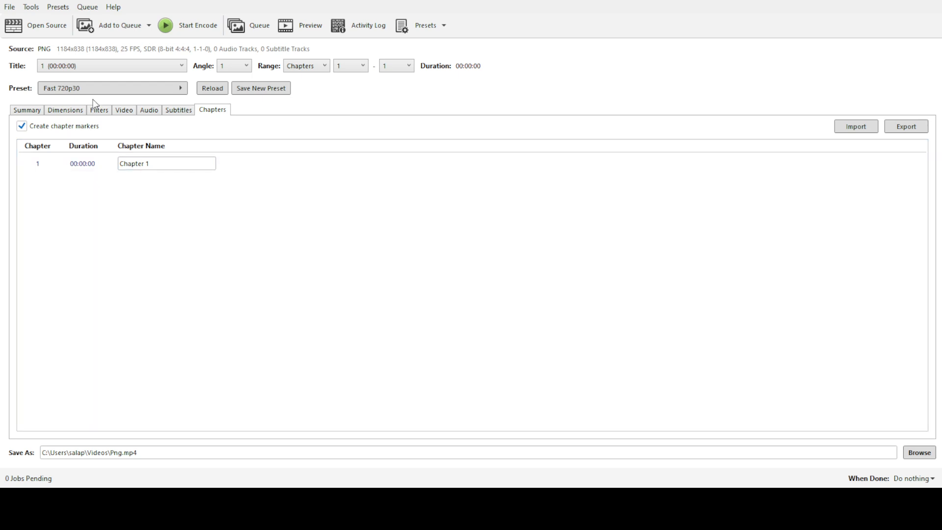
pyautogui.moveTo(324, 205)
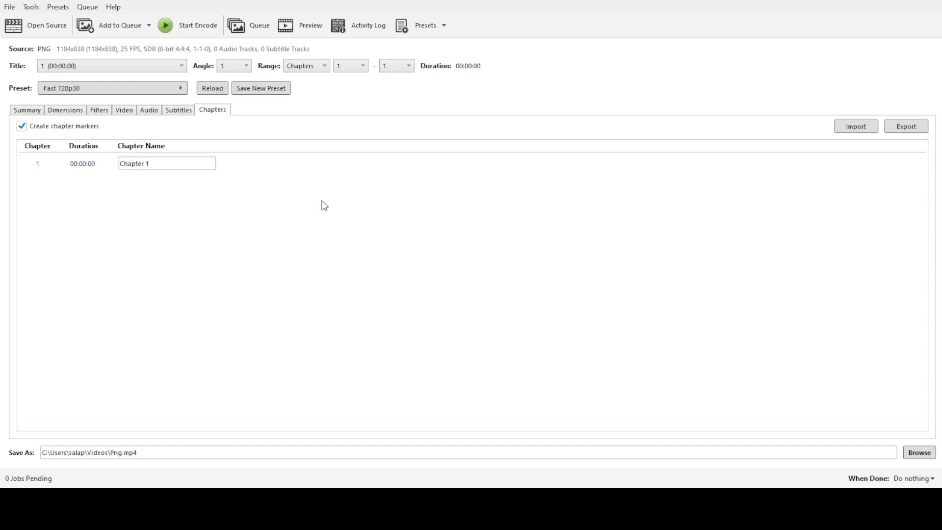
pyautogui.moveTo(53, 3)
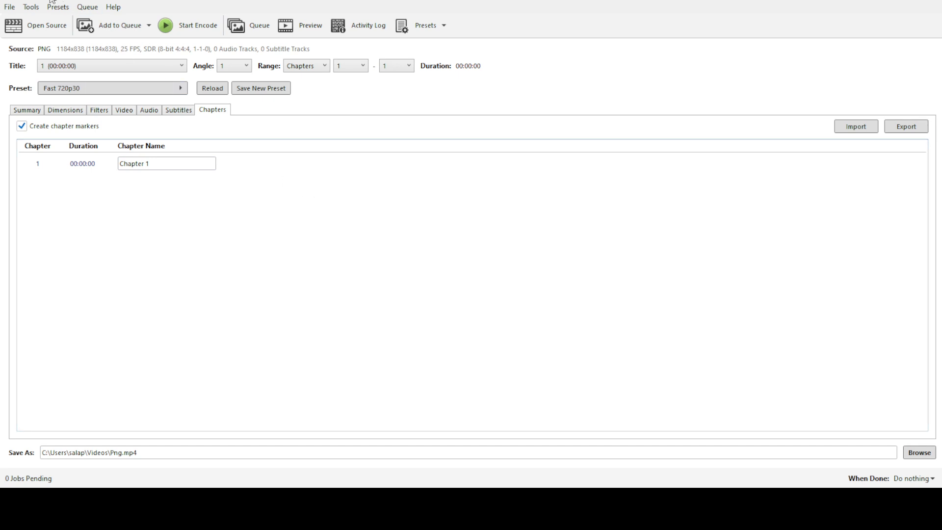
# Dismiss the source chooser, confirm the 2160p 4K Ultra HD resolution limit, and move to video encoding
pyautogui.click(39, 25)
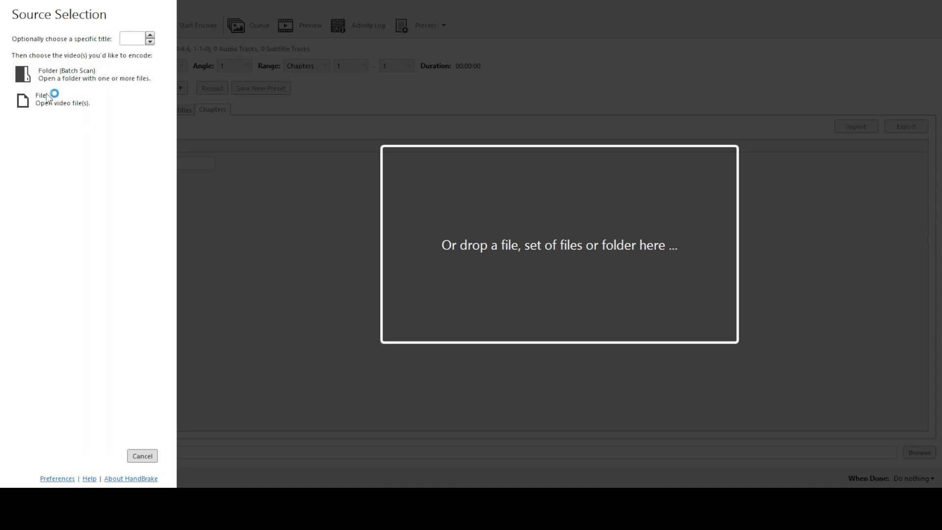
pyautogui.moveTo(218, 173)
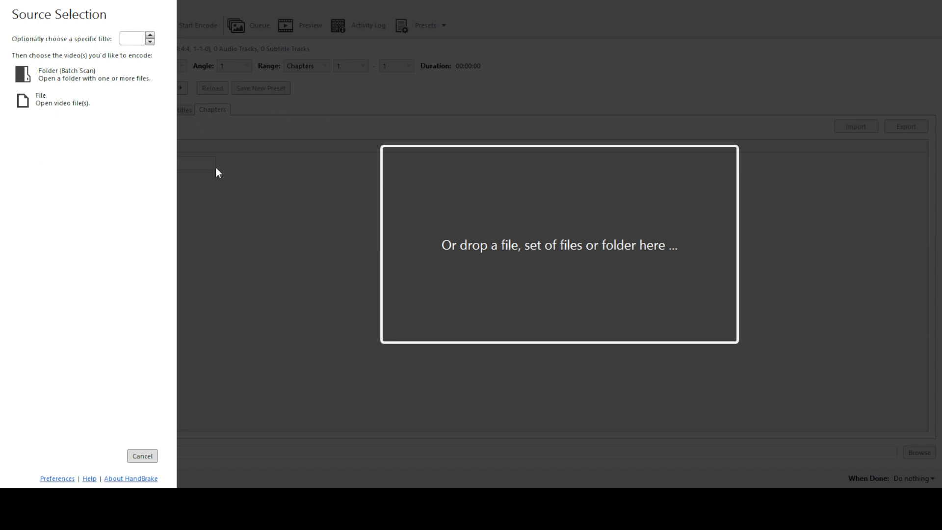
pyautogui.moveTo(174, 138)
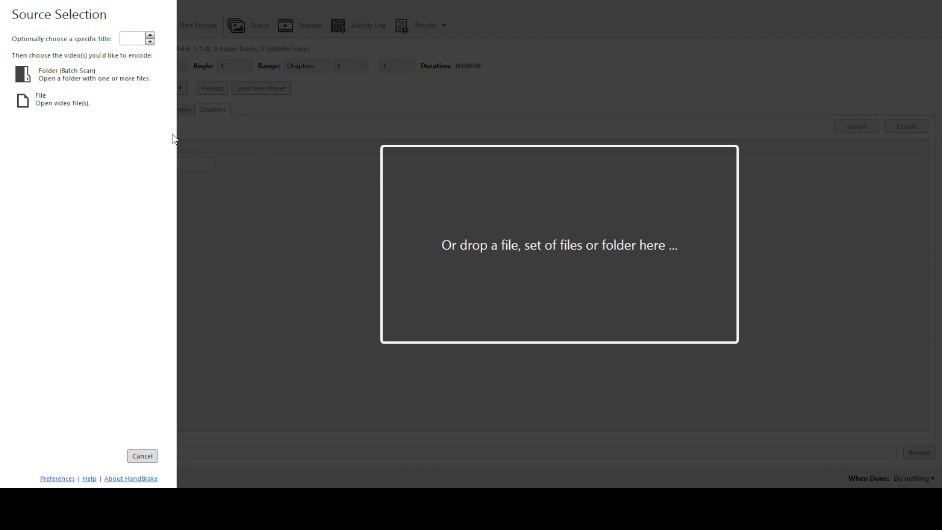
pyautogui.moveTo(175, 119)
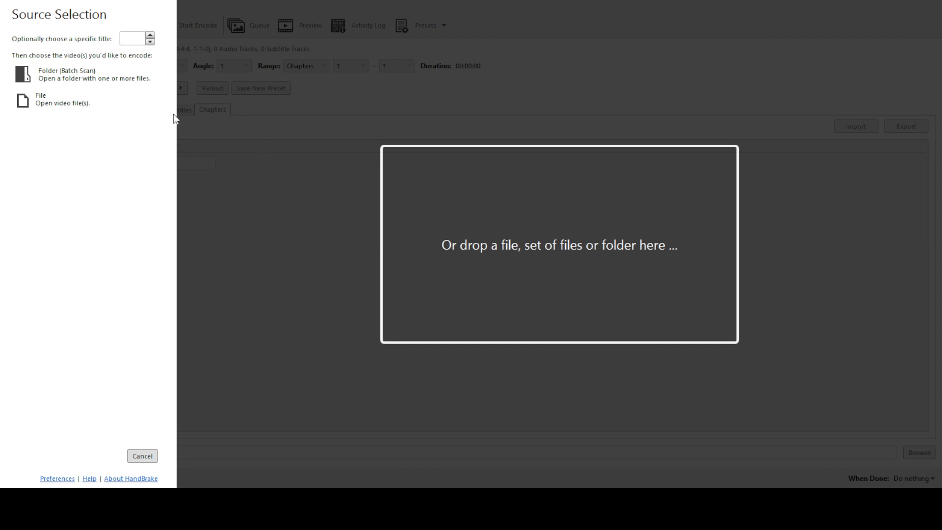
pyautogui.moveTo(318, 268)
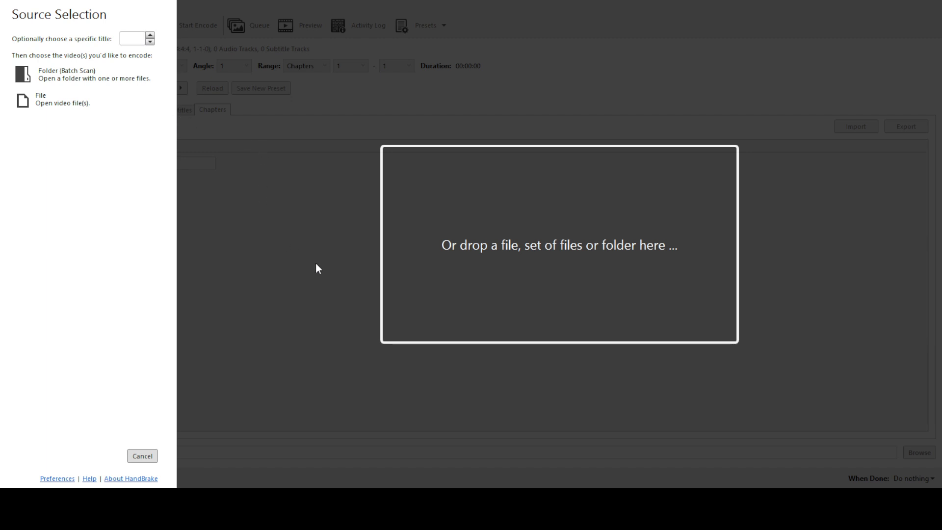
pyautogui.moveTo(327, 126)
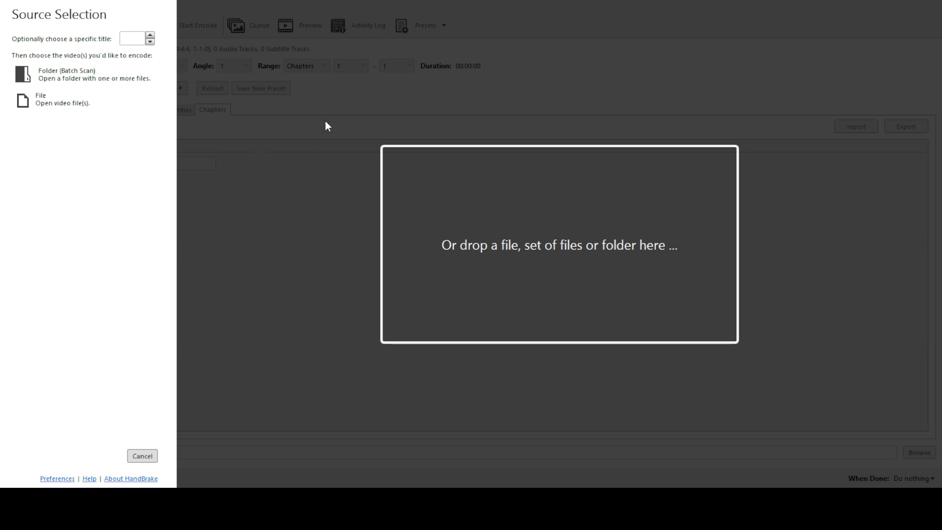
pyautogui.moveTo(330, 41)
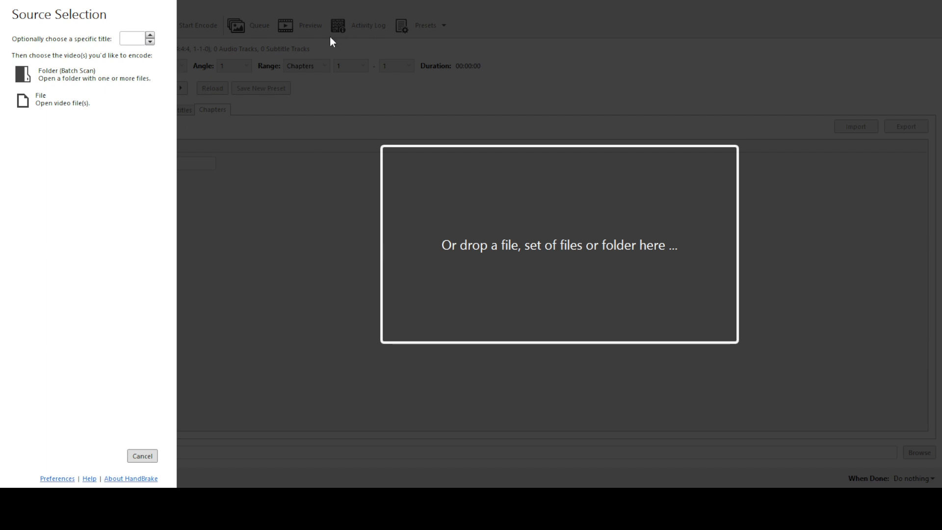
pyautogui.moveTo(200, 404)
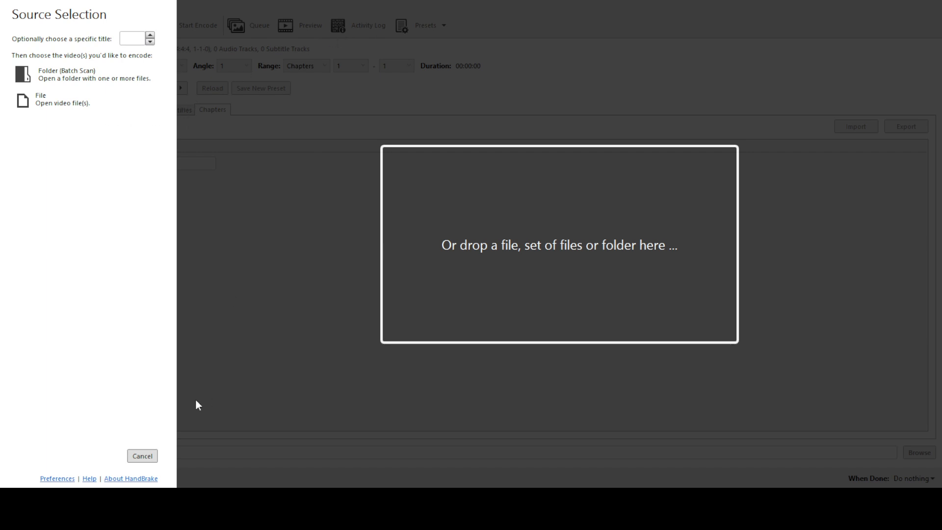
pyautogui.click(39, 99)
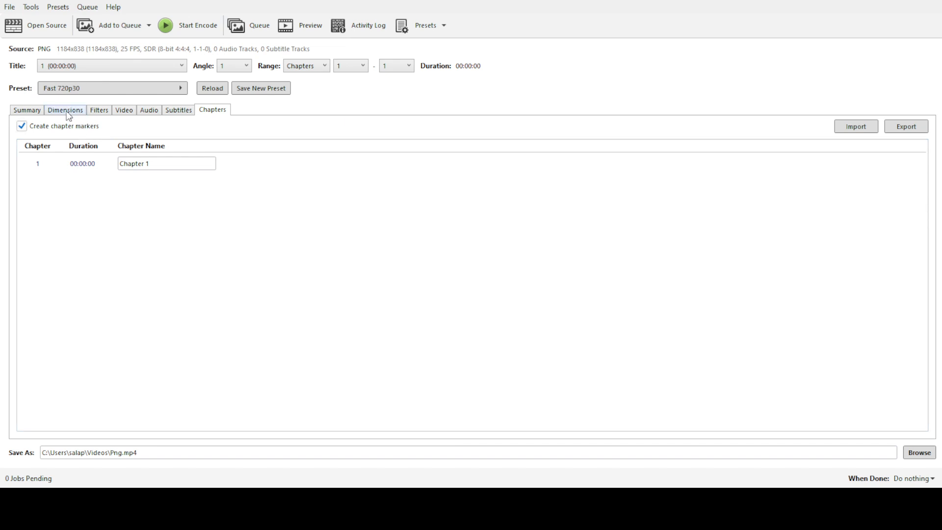
pyautogui.click(64, 110)
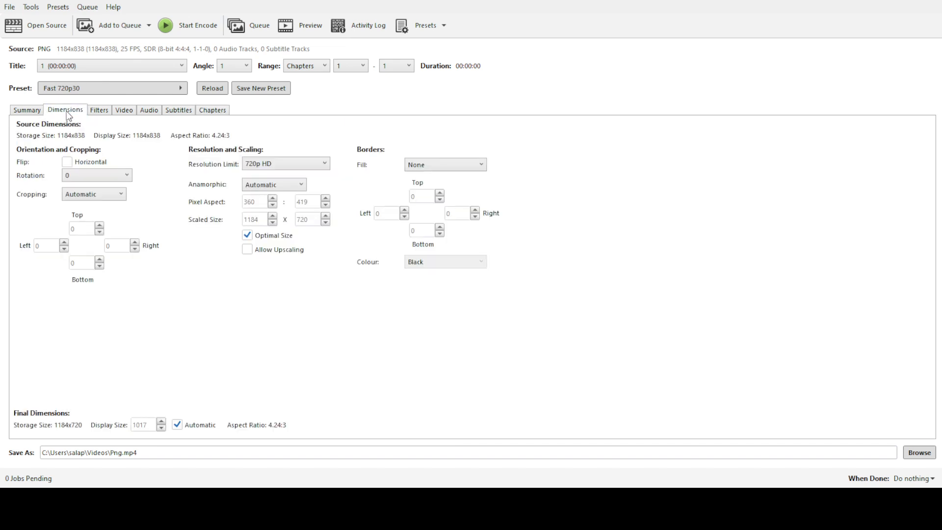
pyautogui.moveTo(252, 176)
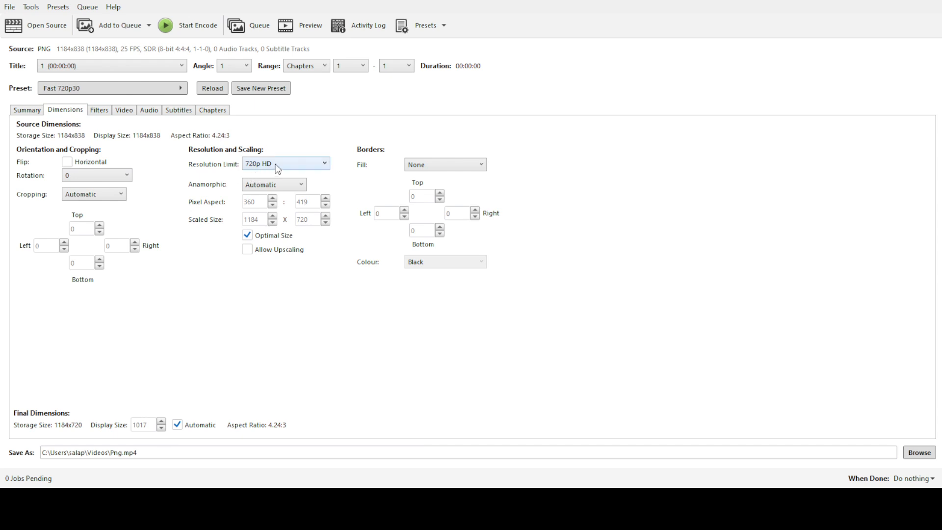
pyautogui.moveTo(276, 216)
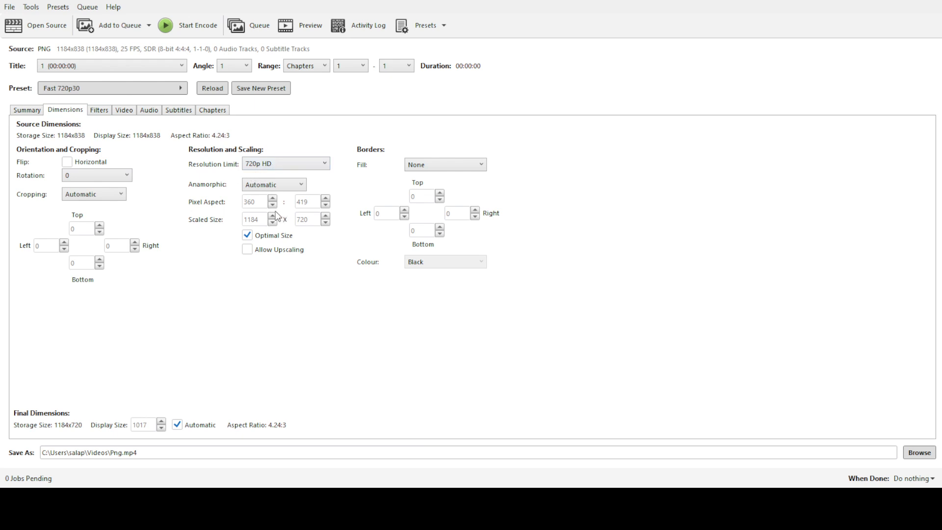
pyautogui.moveTo(268, 199)
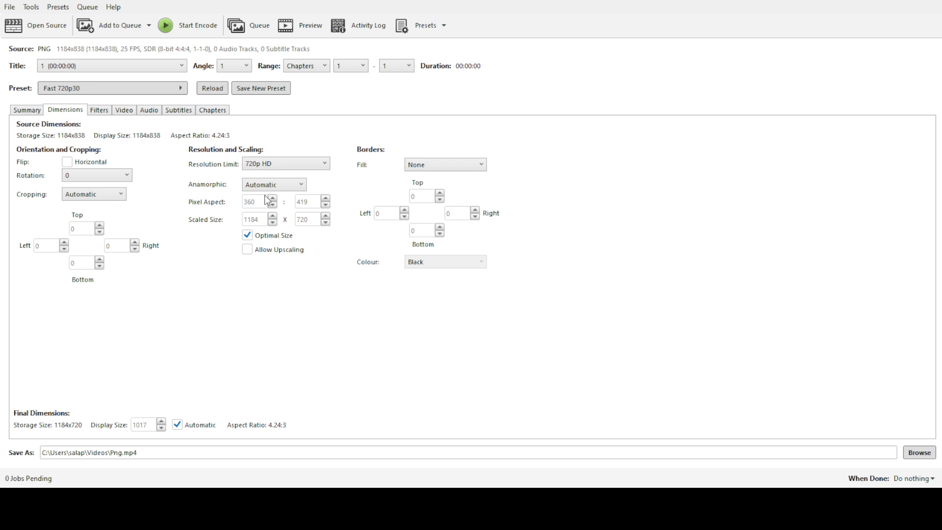
pyautogui.click(286, 164)
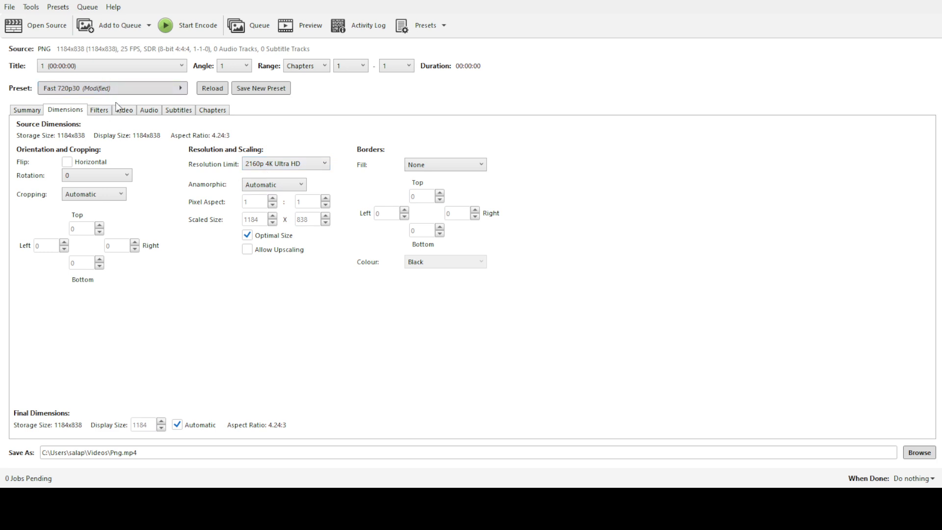
pyautogui.click(124, 110)
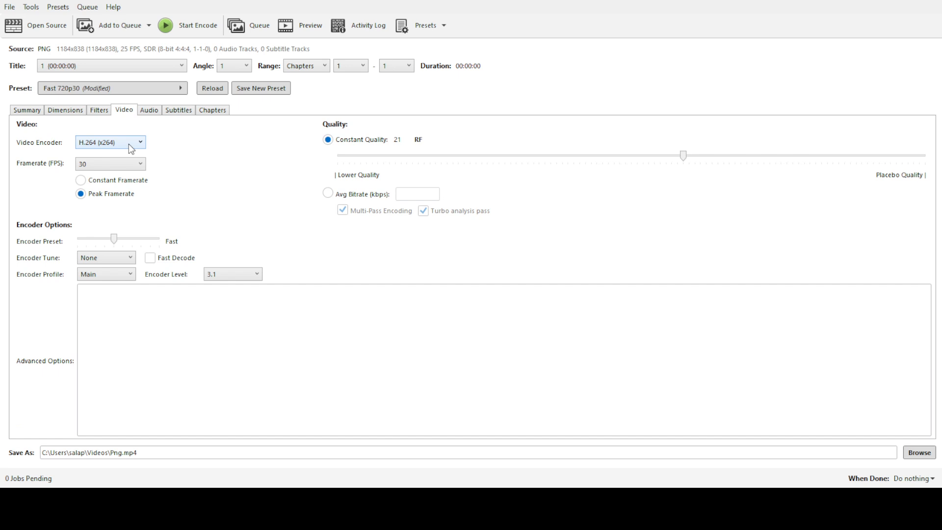
pyautogui.moveTo(174, 175)
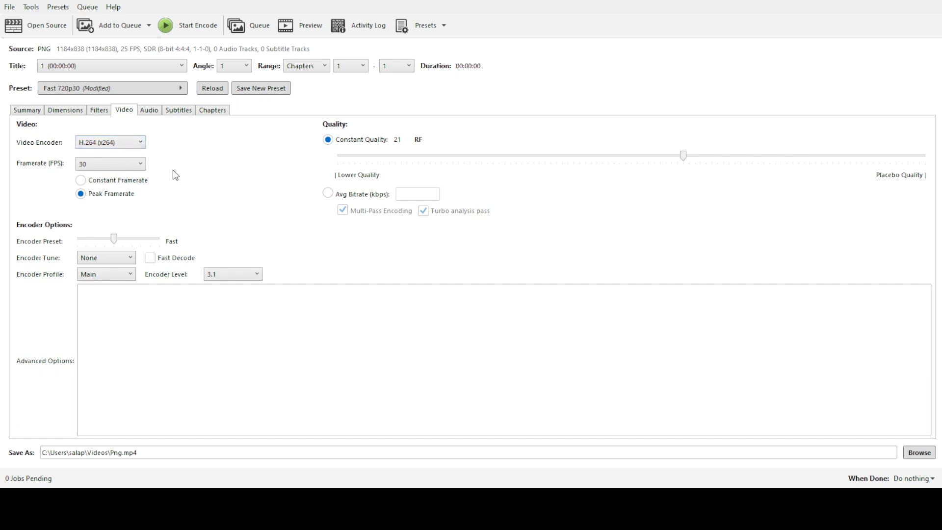
pyautogui.moveTo(237, 160)
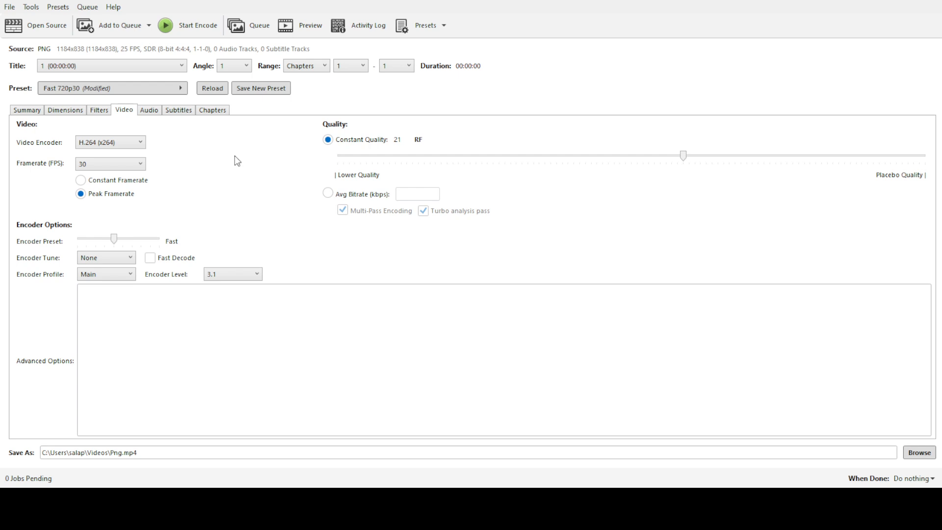
pyautogui.moveTo(228, 164)
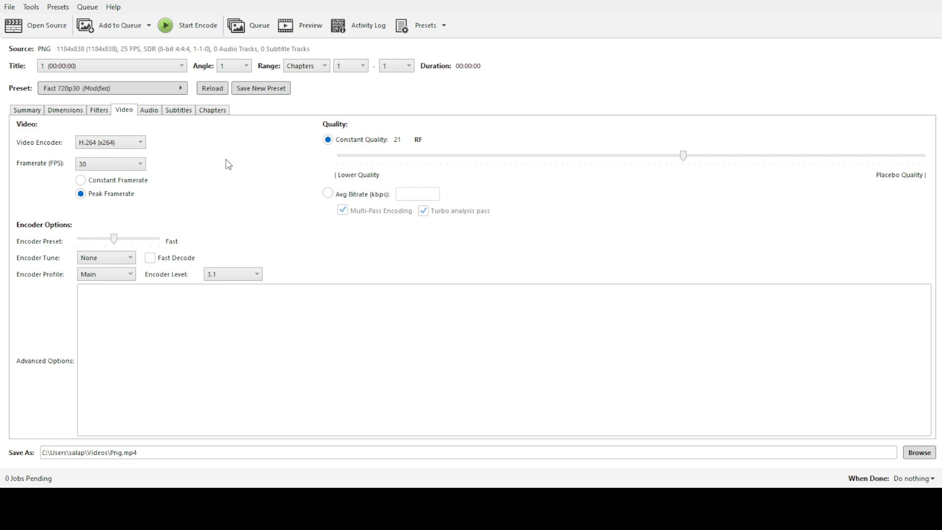
pyautogui.moveTo(300, 278)
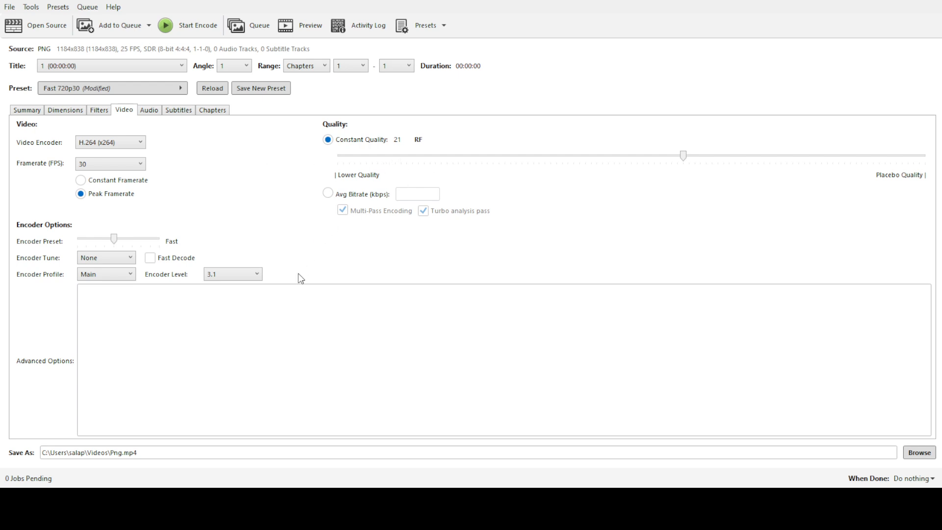
pyautogui.moveTo(155, 118)
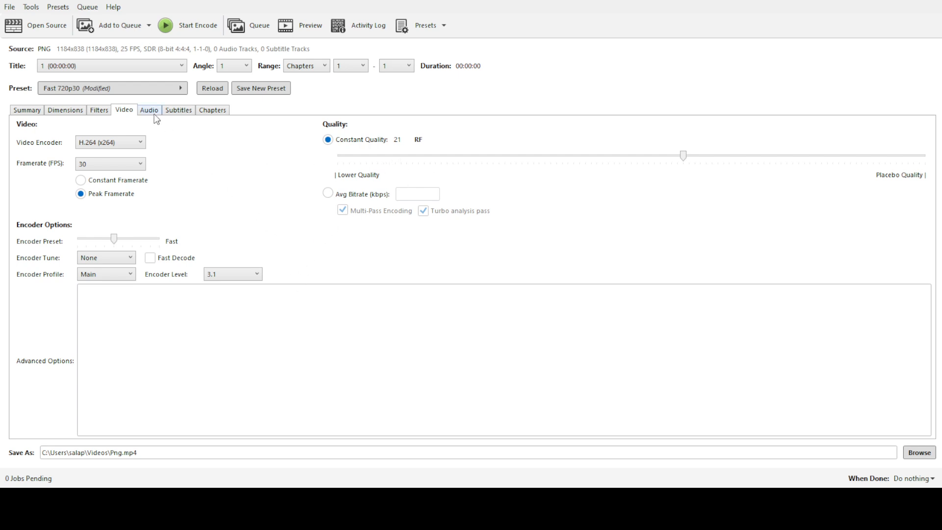
# Review Dimensions, Filters and Audio settings unchanged, ending on the Foreign Audio Scan subtitle track
pyautogui.click(64, 110)
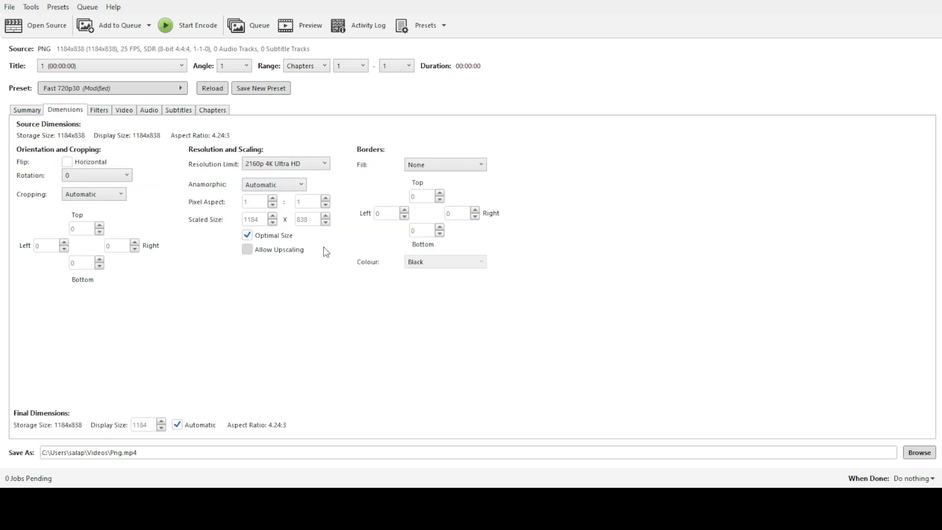
pyautogui.moveTo(297, 211)
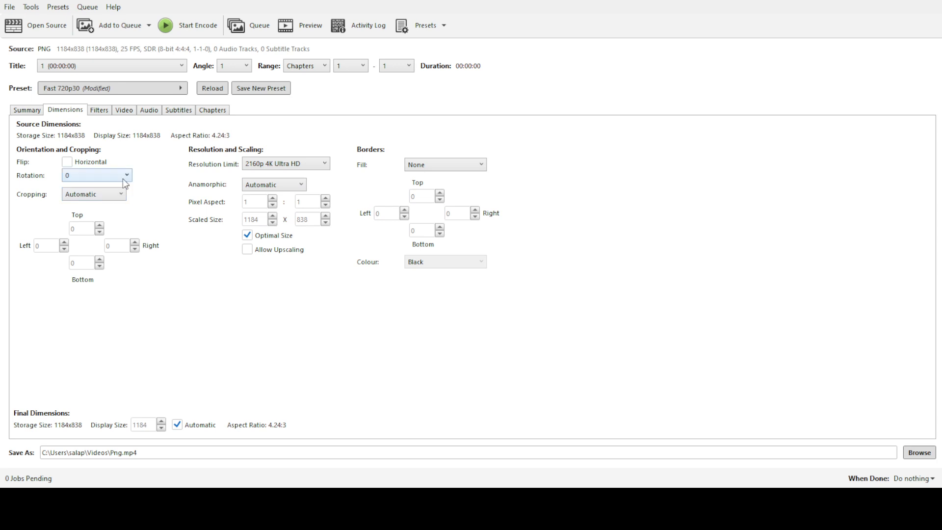
pyautogui.click(98, 109)
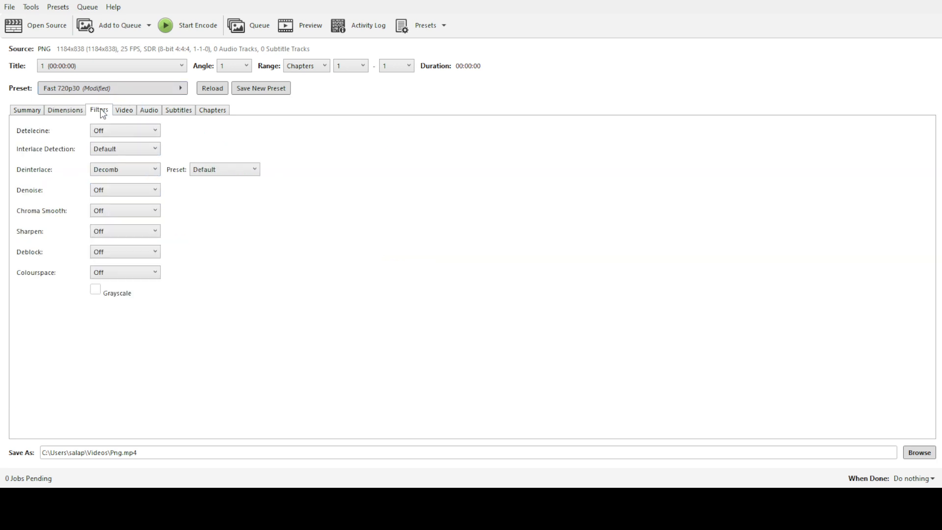
pyautogui.moveTo(131, 118)
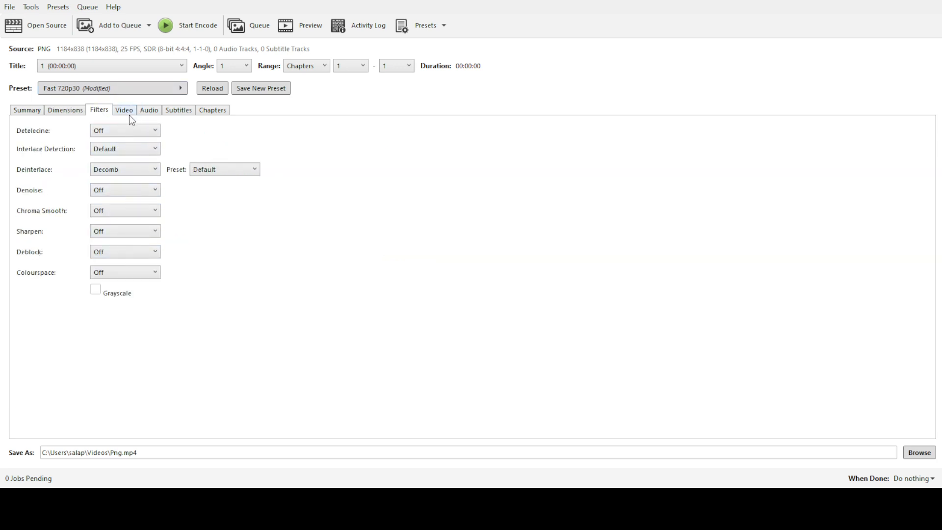
pyautogui.click(148, 110)
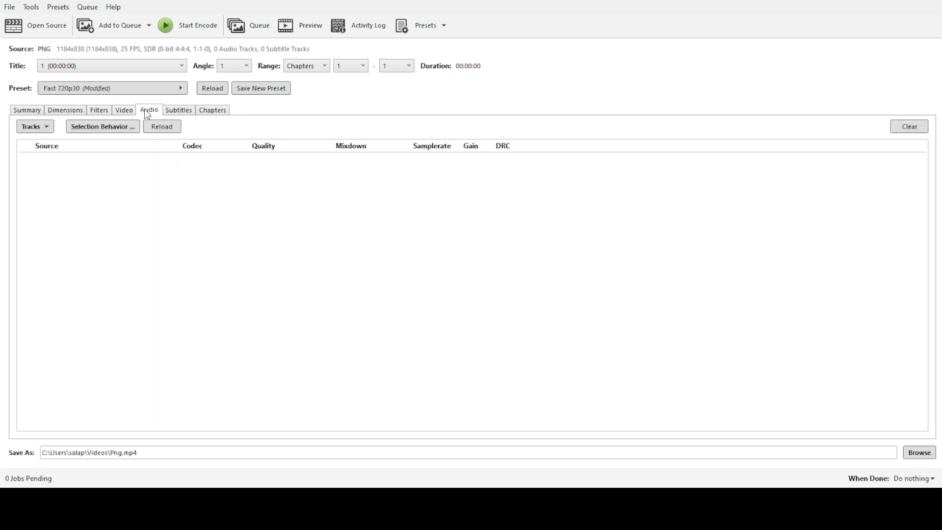
pyautogui.click(178, 110)
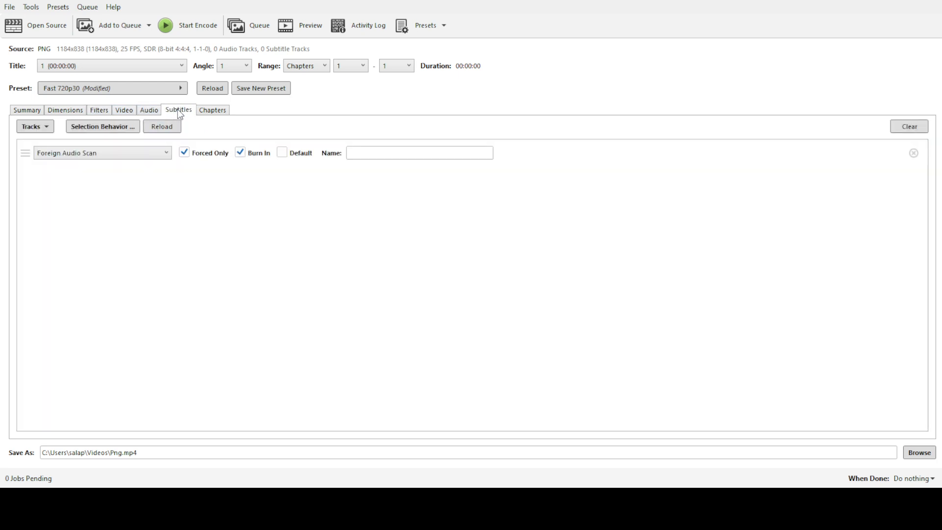
pyautogui.click(103, 152)
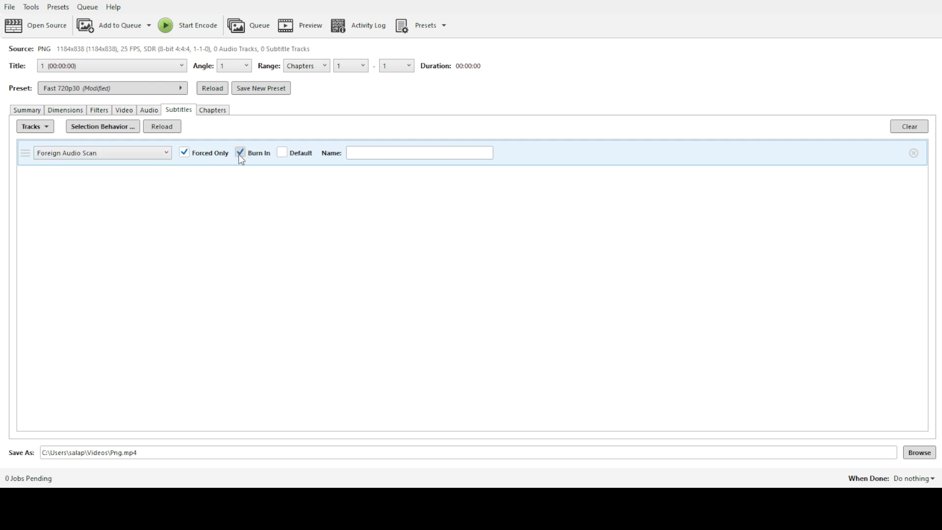
pyautogui.click(239, 153)
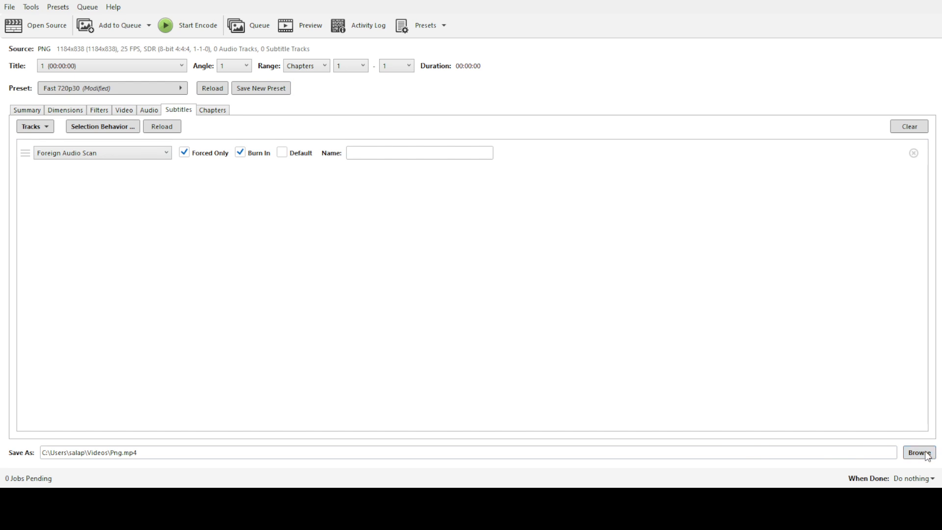
pyautogui.moveTo(250, 217)
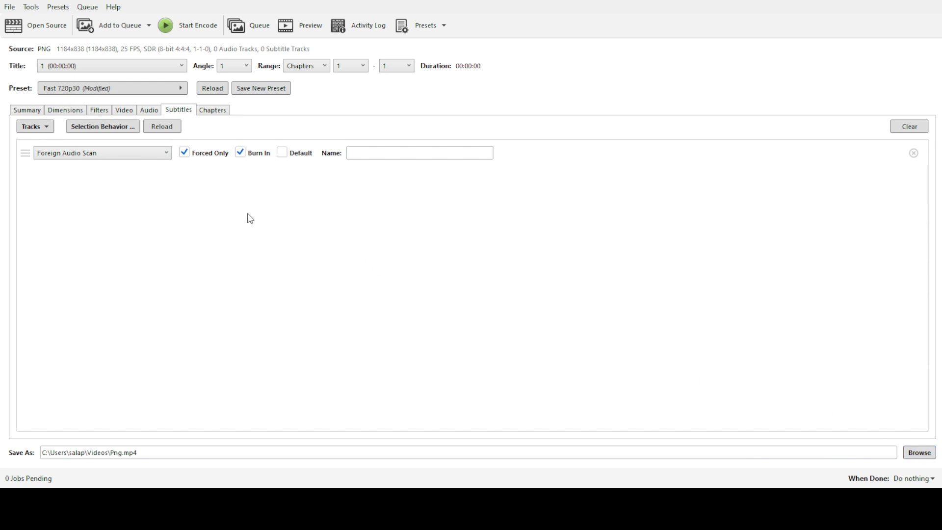
pyautogui.moveTo(278, 248)
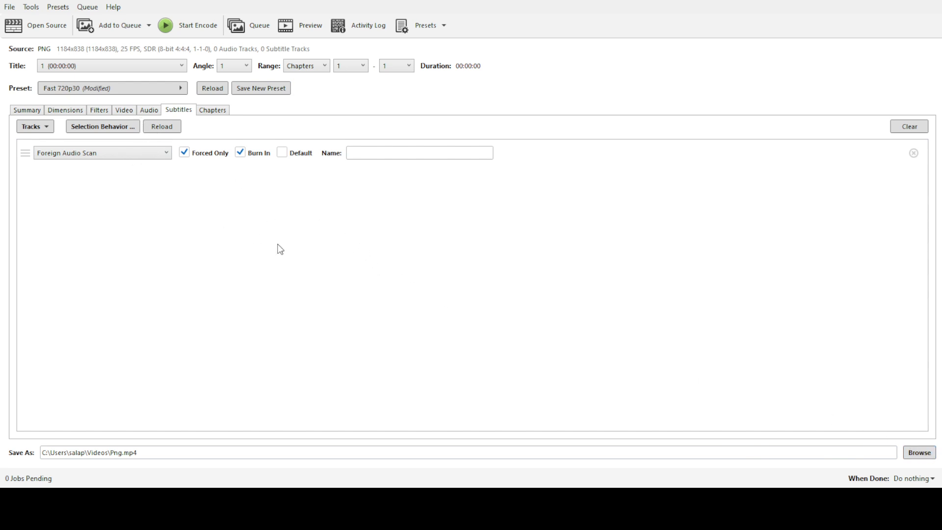
pyautogui.moveTo(360, 37)
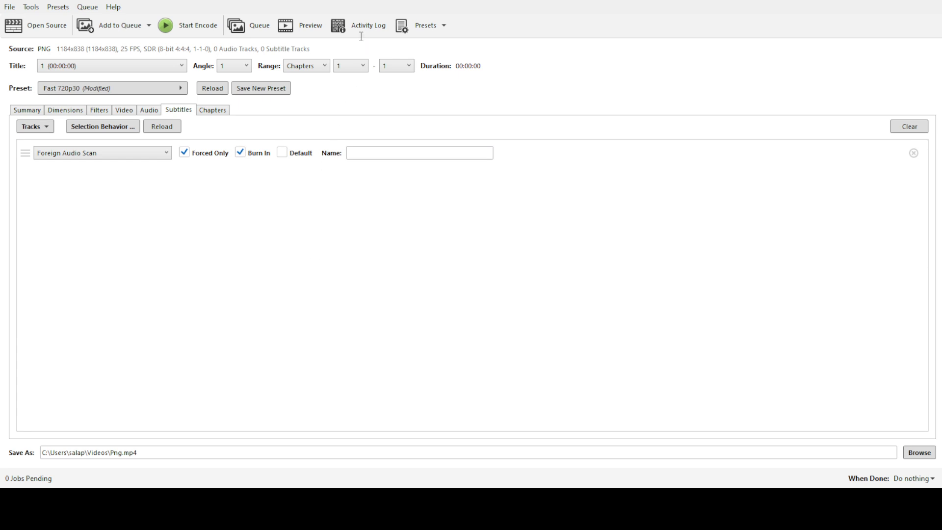
pyautogui.moveTo(344, 230)
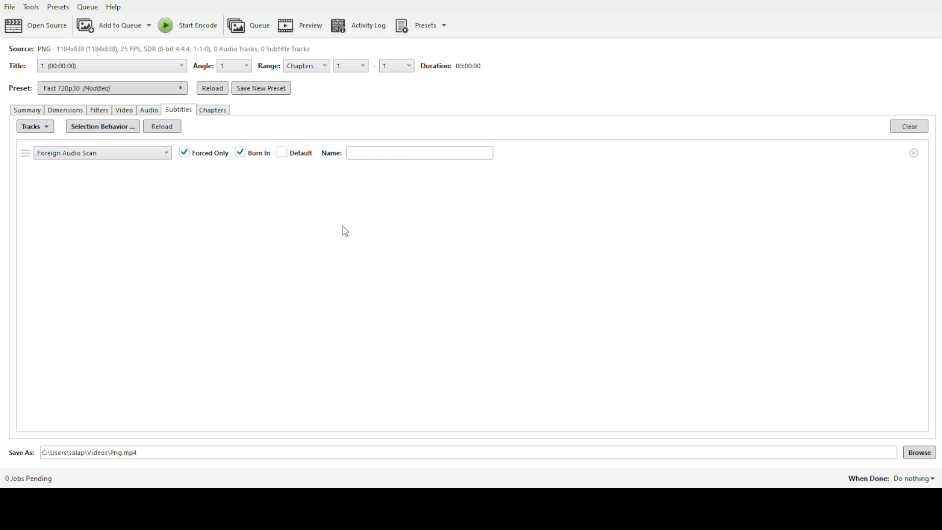
pyautogui.moveTo(297, 360)
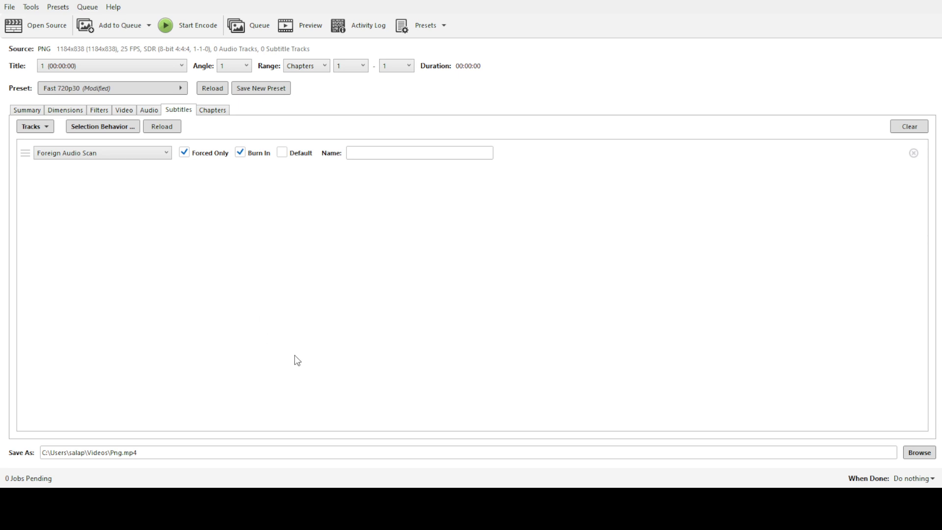
pyautogui.moveTo(312, 394)
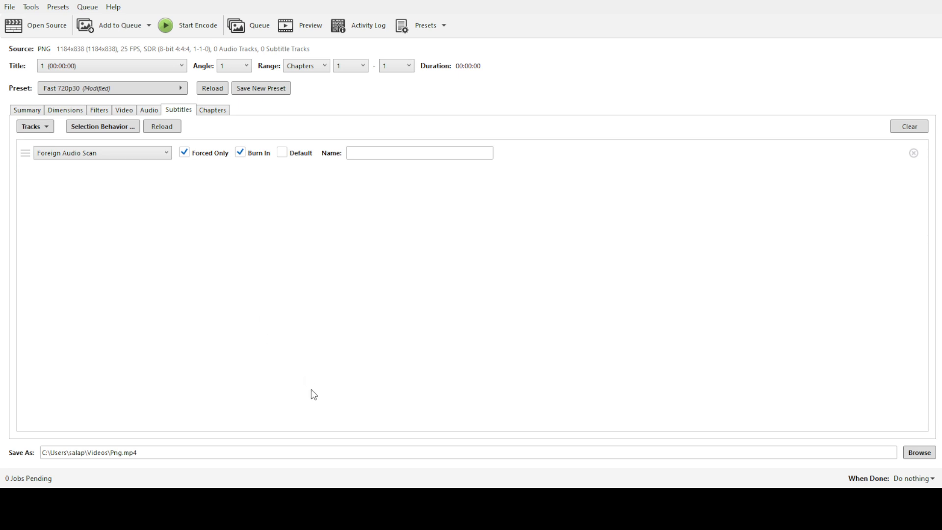